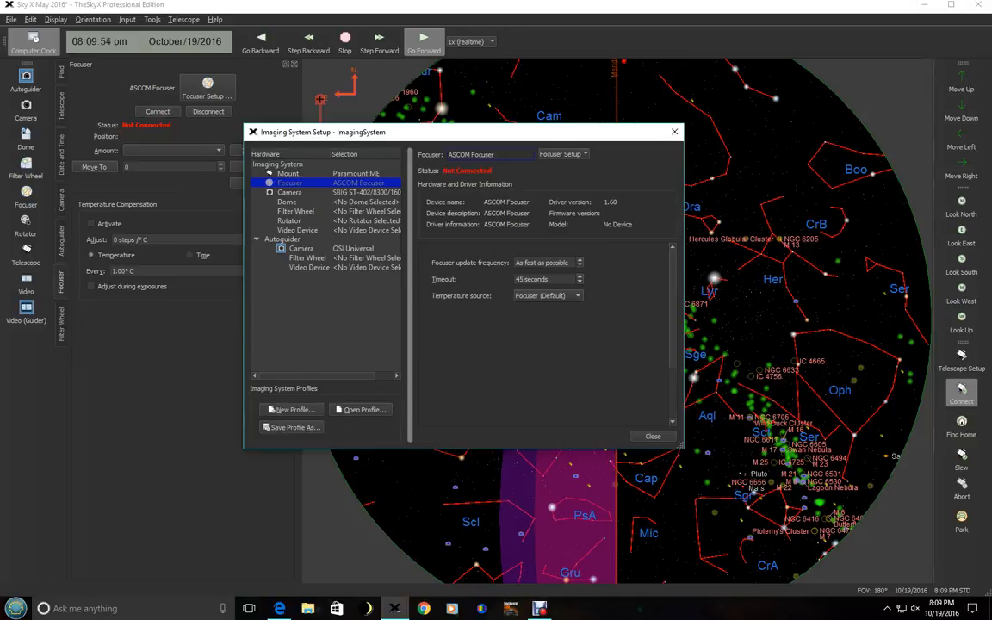
Choose the RCOS TCC focuser driver in the ASCOM chooser and review its COM port and step settings
left_click(561, 153)
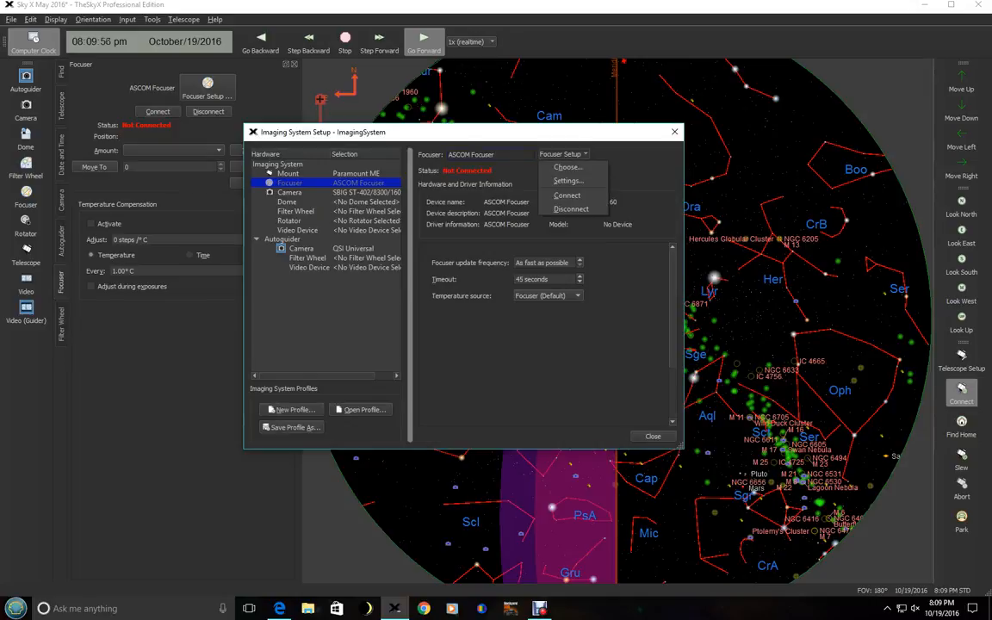
left_click(568, 167)
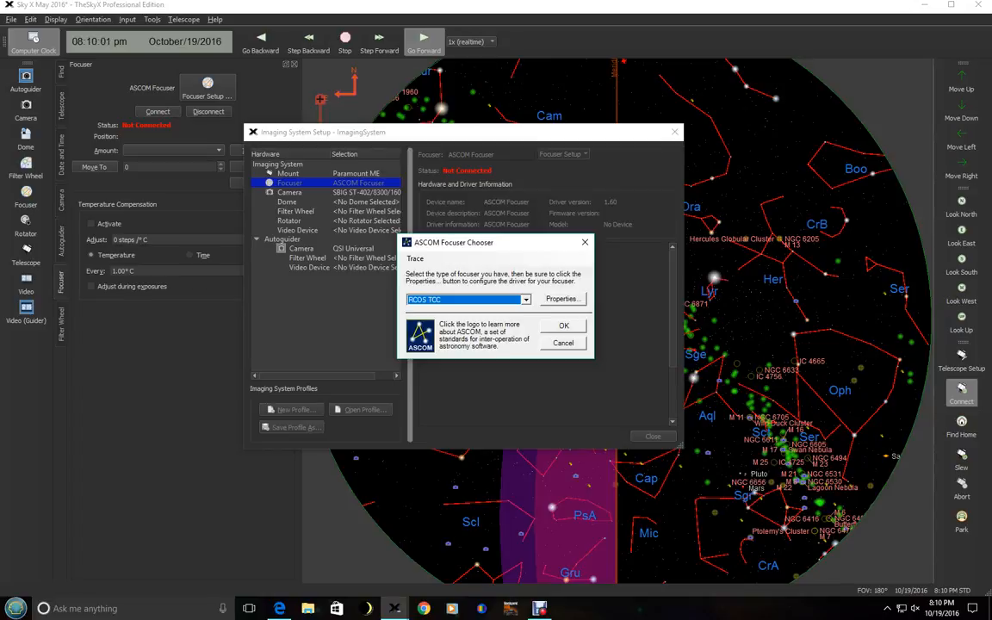
left_click(562, 300)
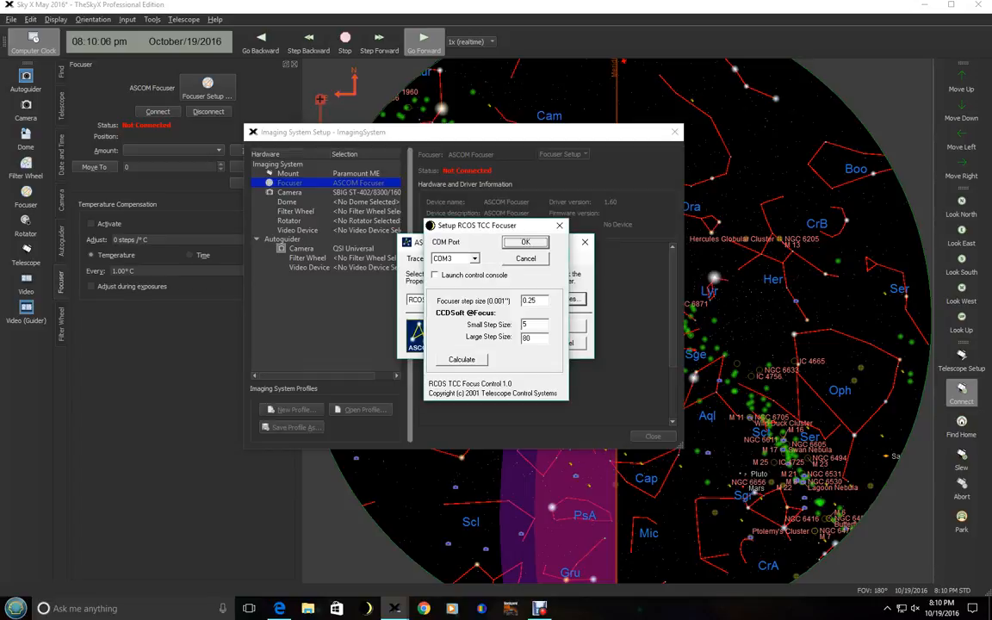
left_click(525, 241)
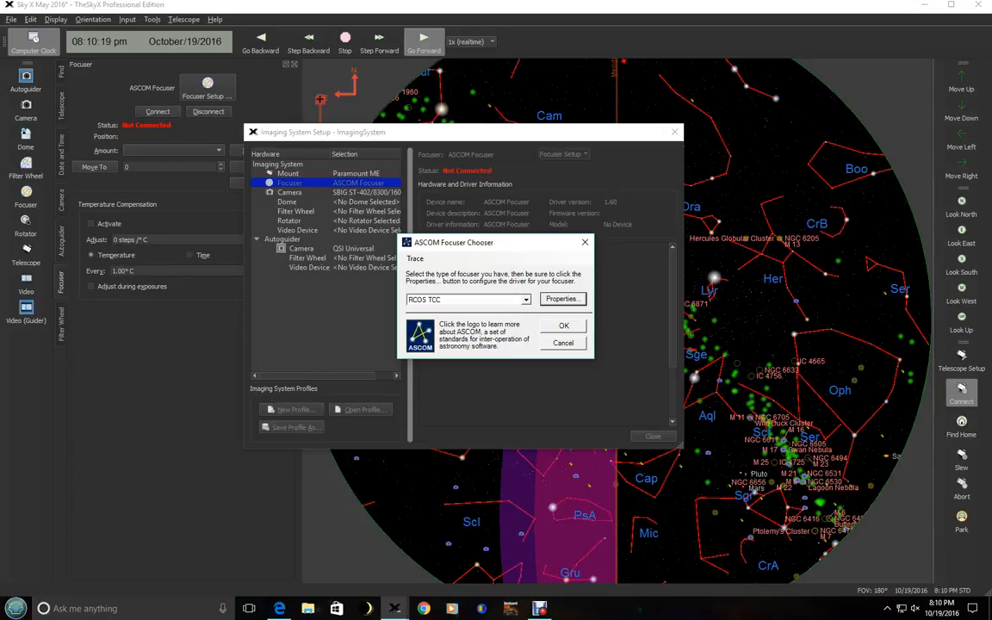
left_click(565, 326)
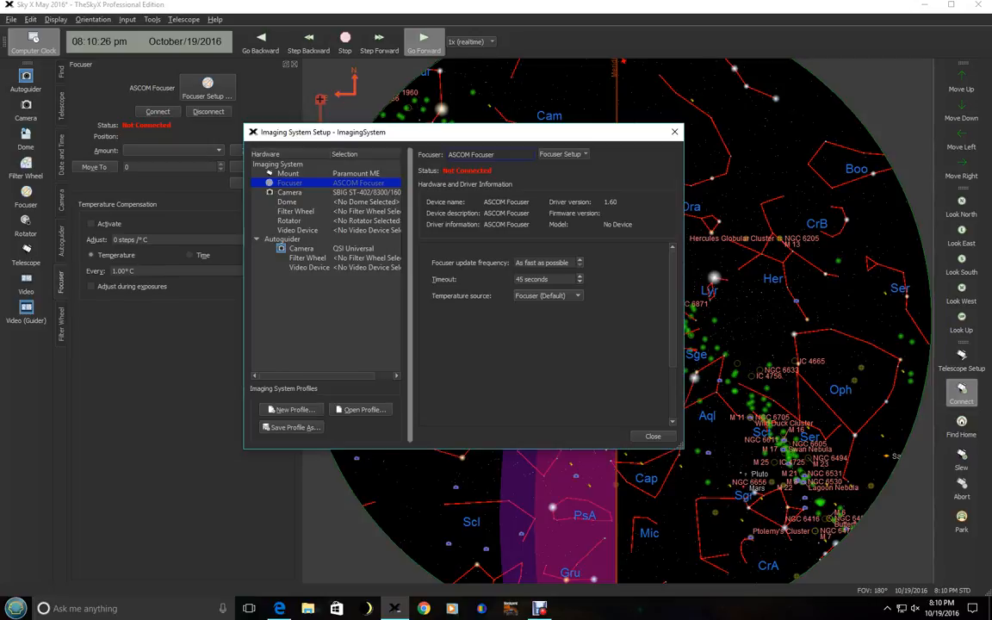
Connect the focuser so it reports Ready, then review the move Amount choices
left_click(652, 435)
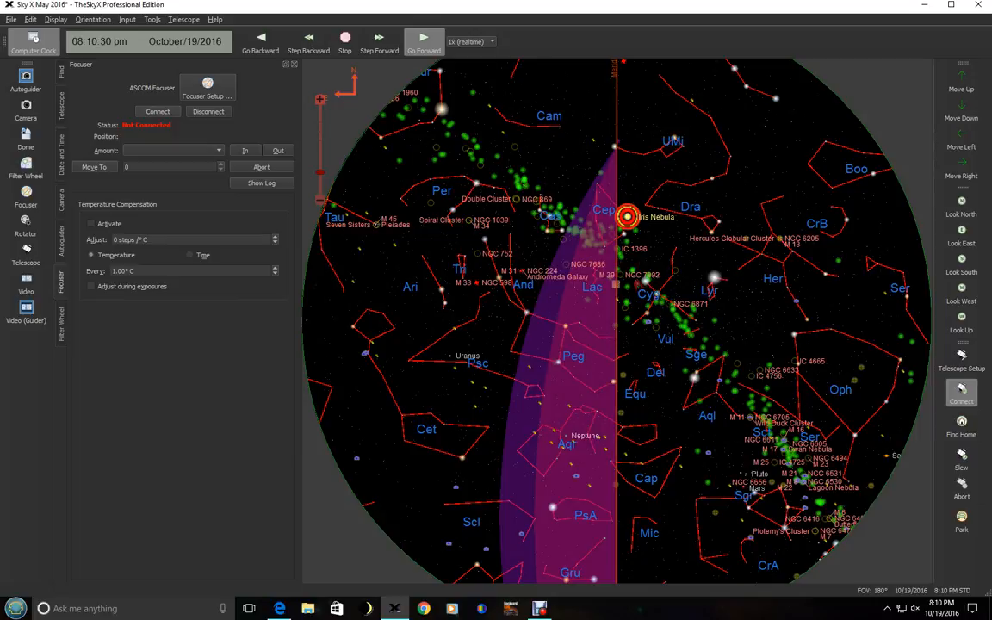
left_click(159, 110)
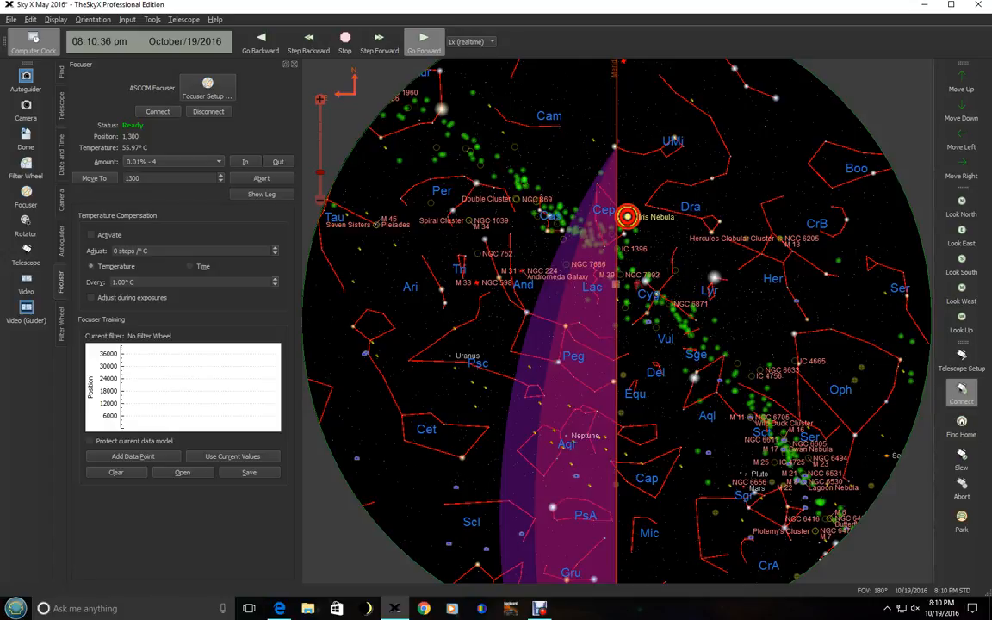
left_click(172, 178)
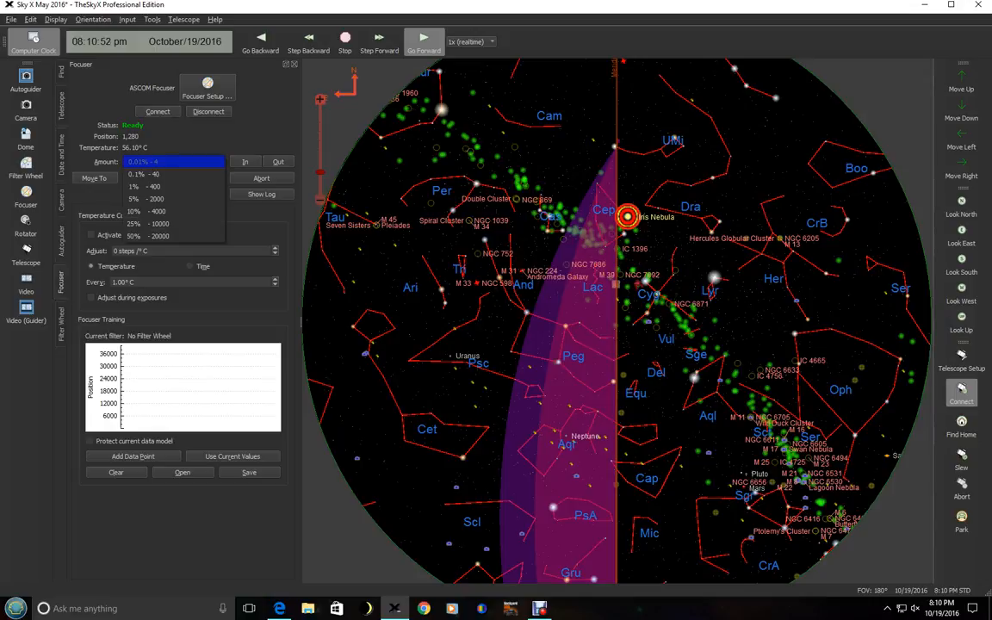
left_click(151, 162)
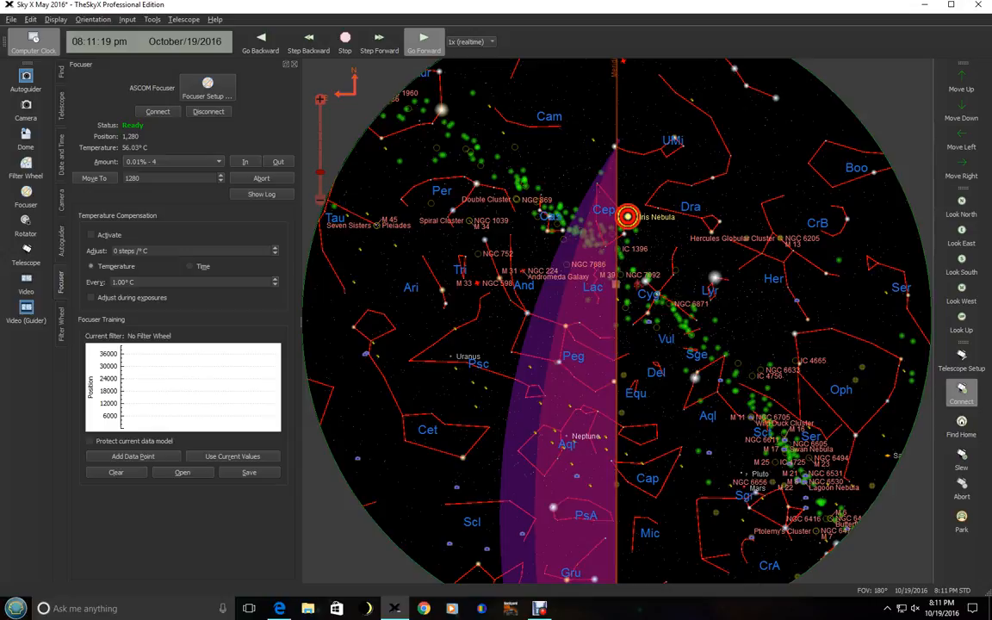
Review the SBIG camera in Imaging System Setup and connect it so it reports Ready
left_click(26, 105)
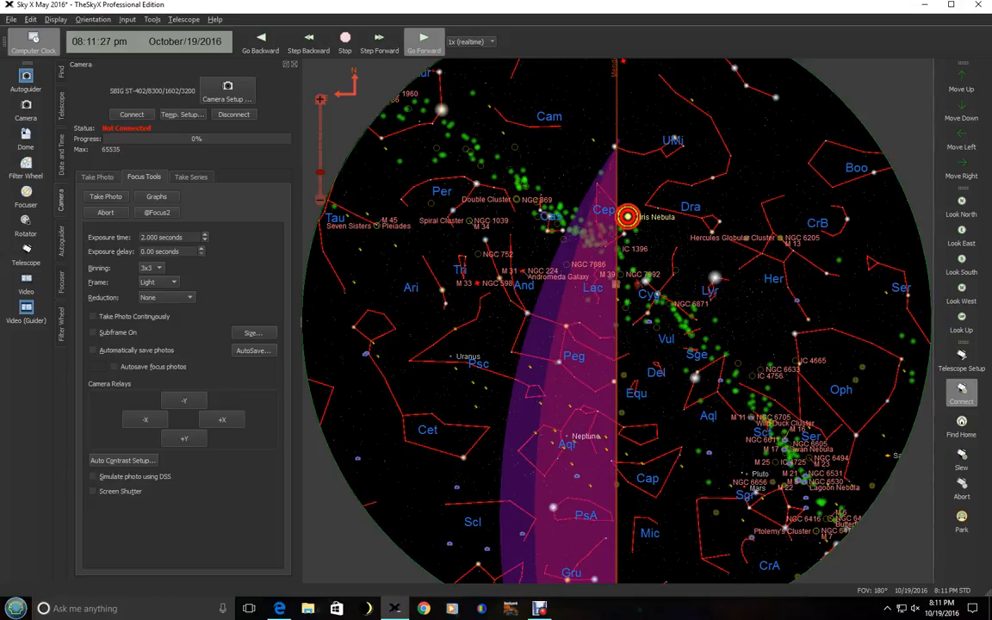
left_click(228, 98)
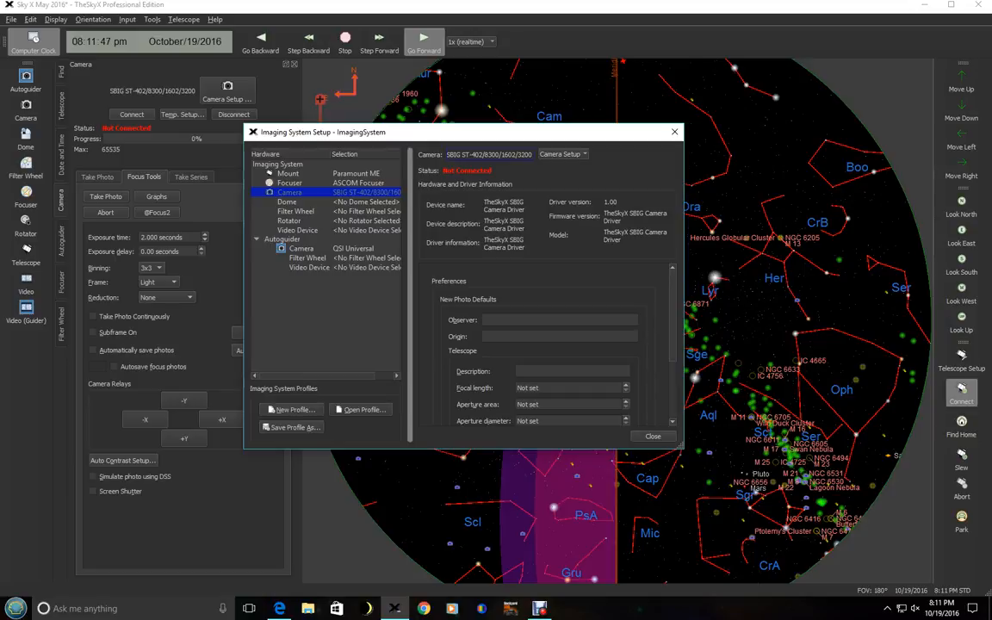
left_click(652, 435)
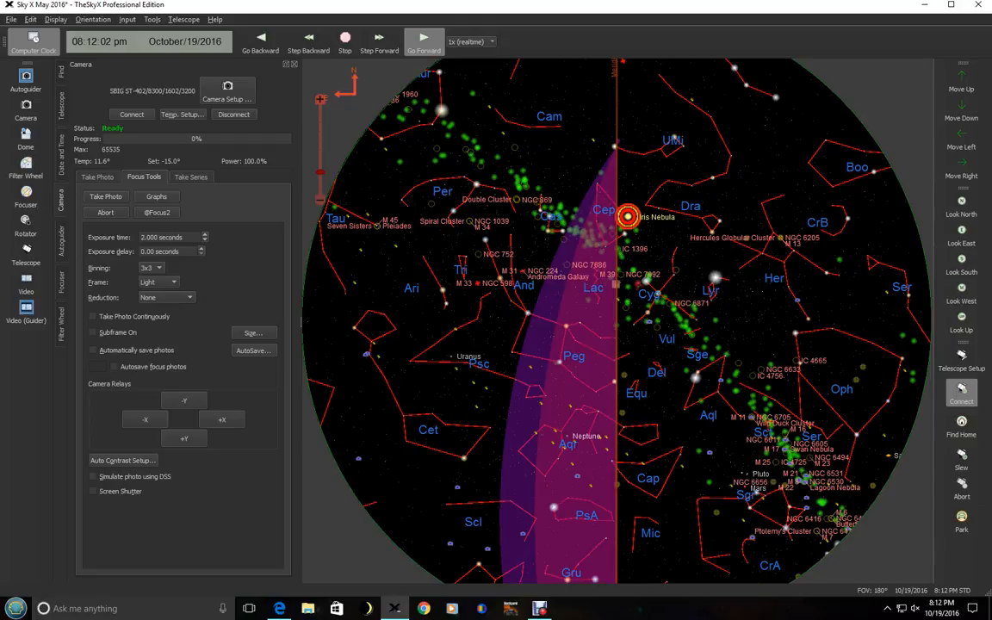
left_click(183, 114)
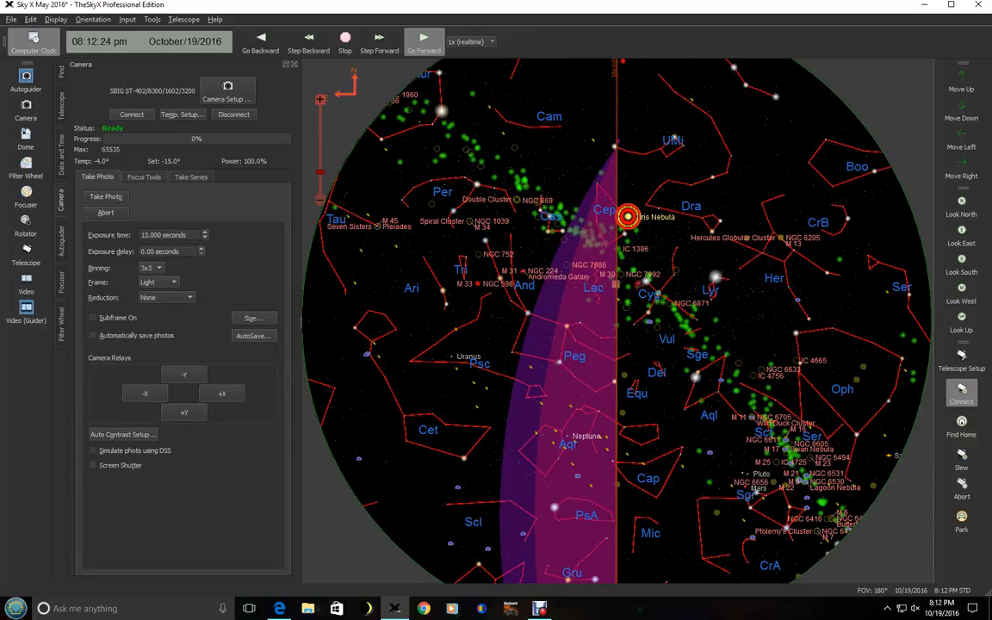
left_click(145, 176)
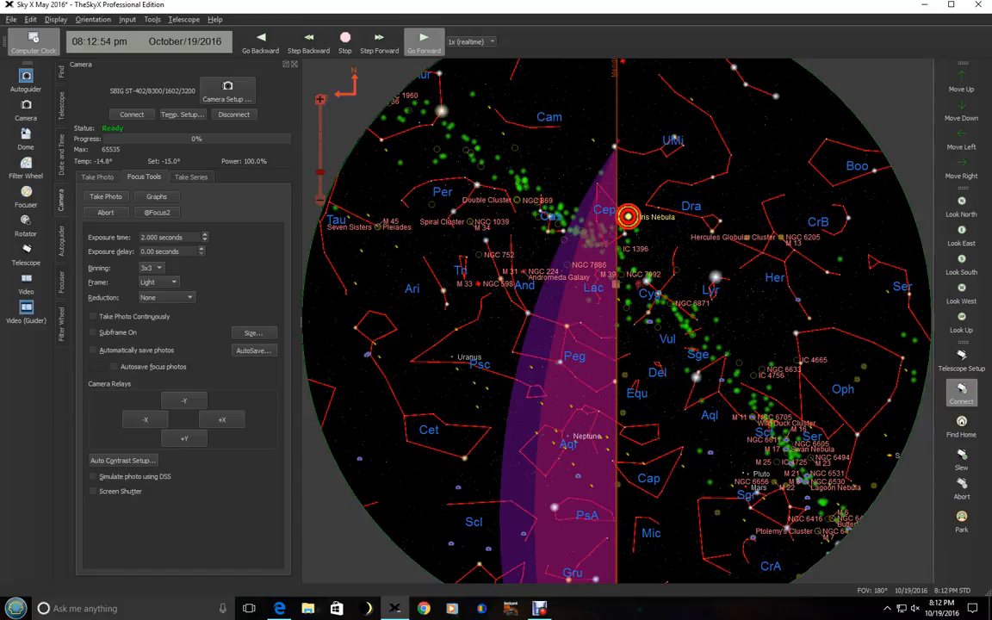
Take a focus exposure, then start continuous subframe focus photos around a bright star
left_click(105, 175)
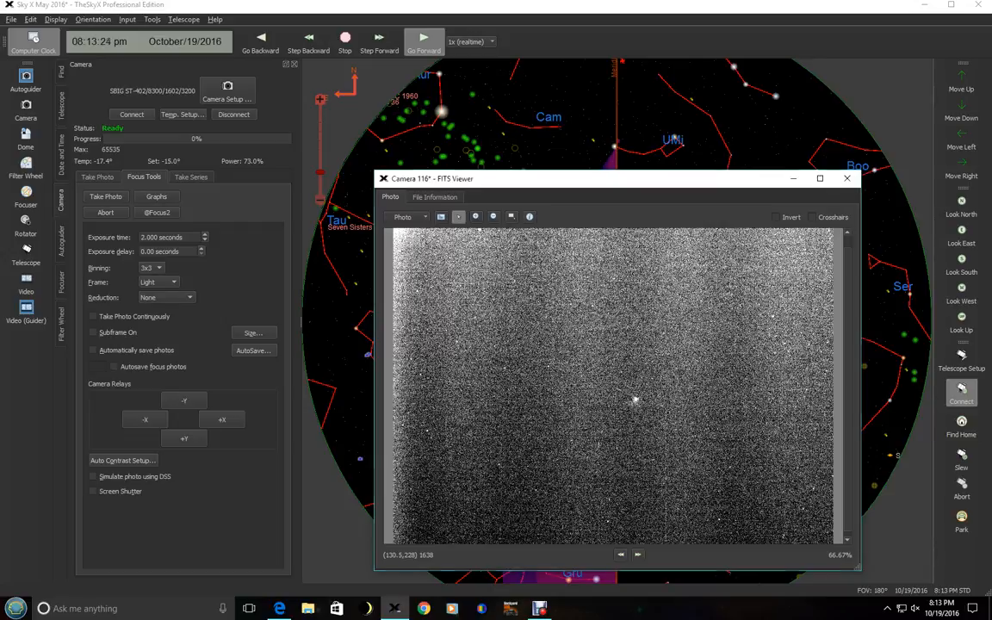
left_click(159, 268)
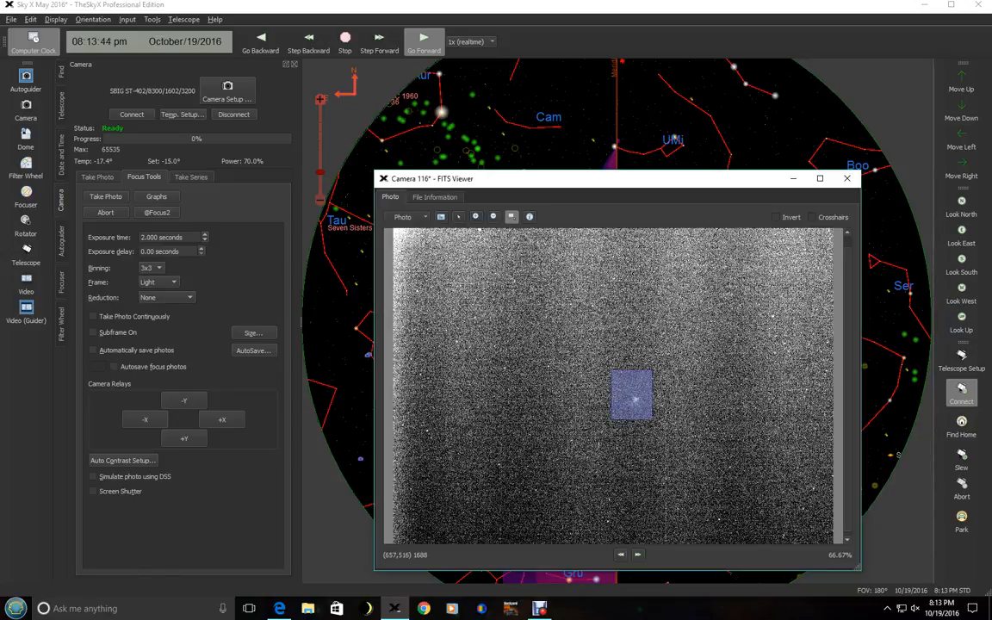
left_click(93, 333)
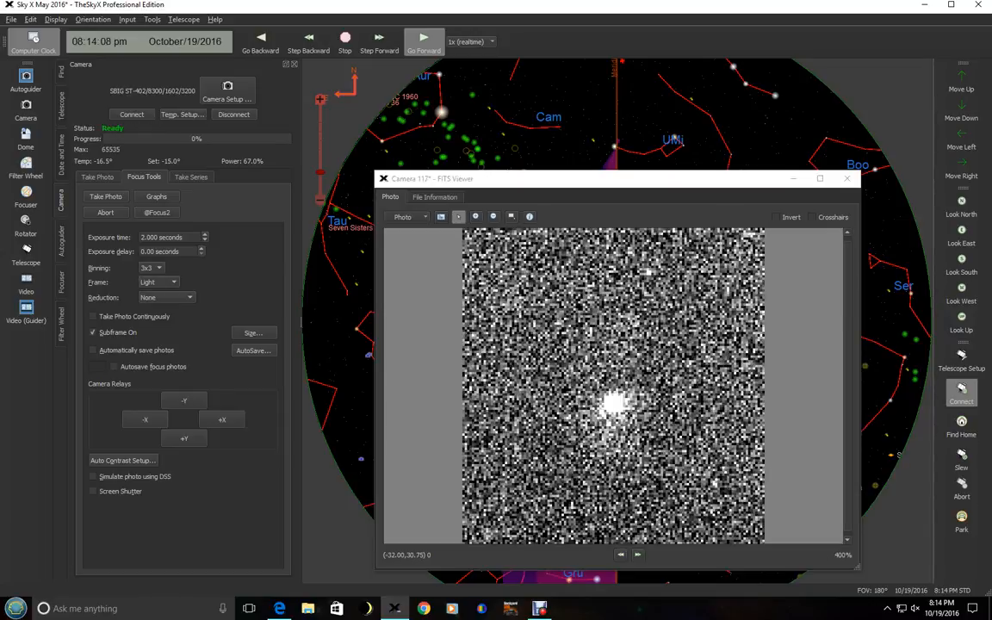
left_click(93, 316)
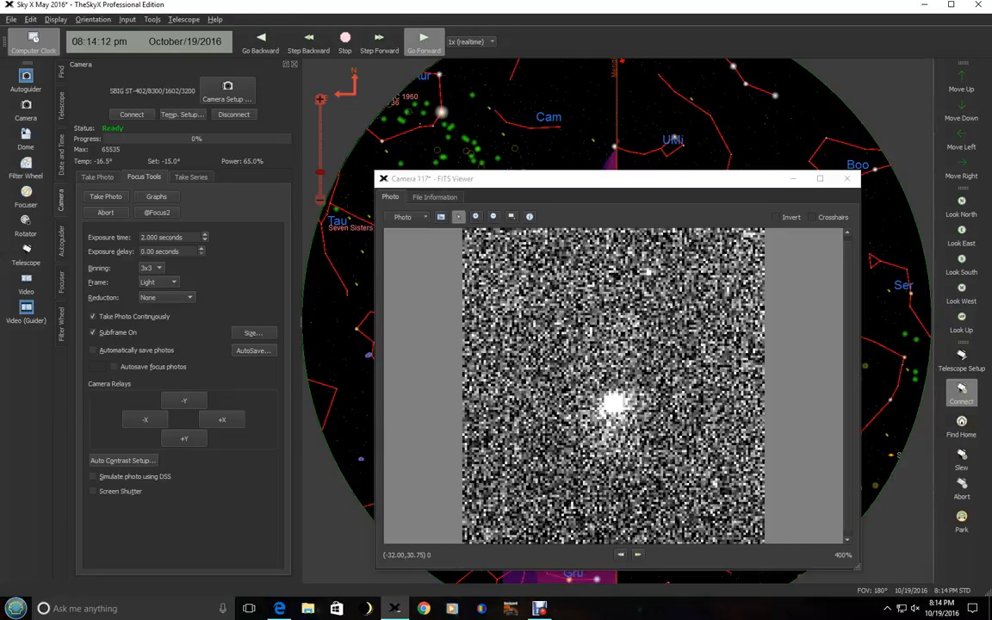
left_click(105, 196)
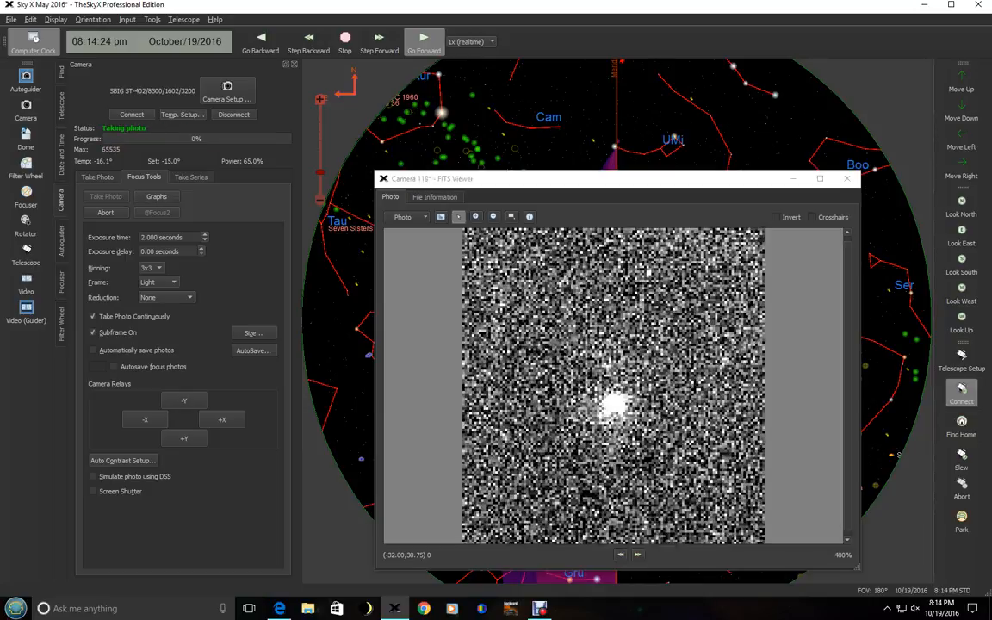
View the Focus Graphs showing a 1.80 half-flux diameter, then close them
left_click(155, 196)
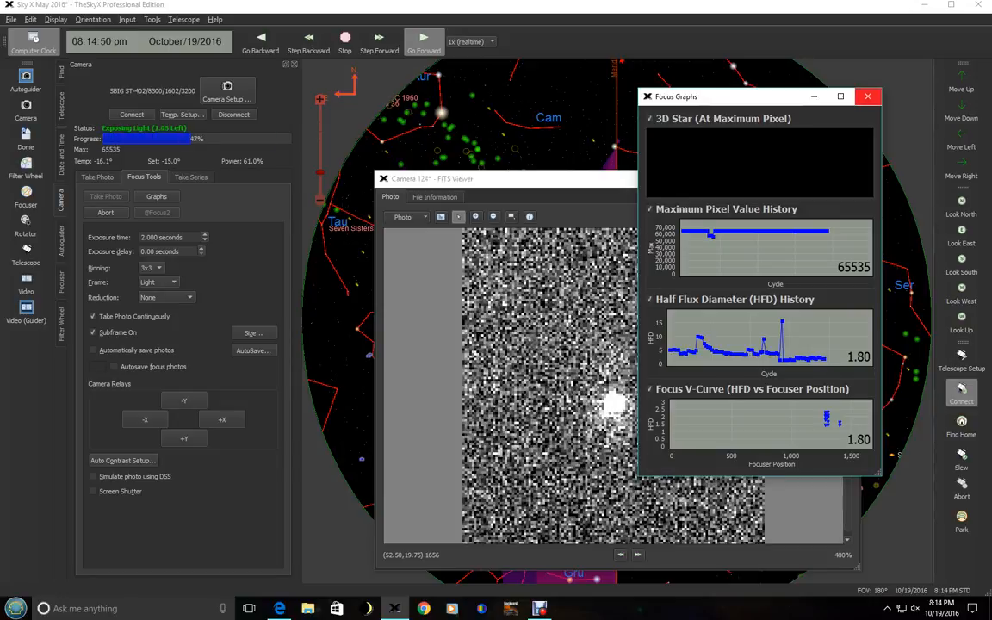
left_click(868, 97)
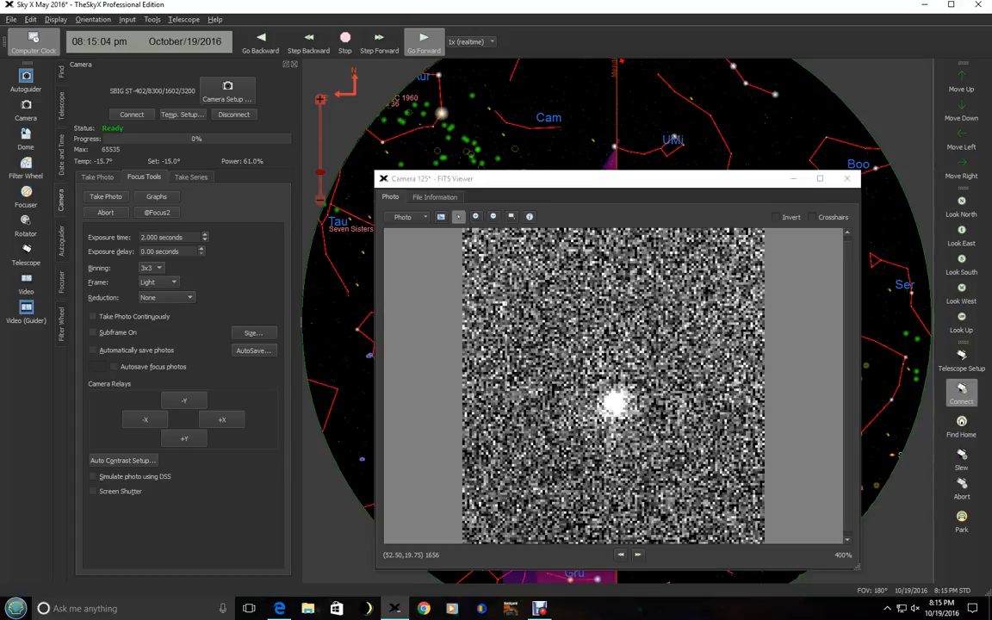
Switch the left panel to the Autoguider camera settings
left_click(105, 197)
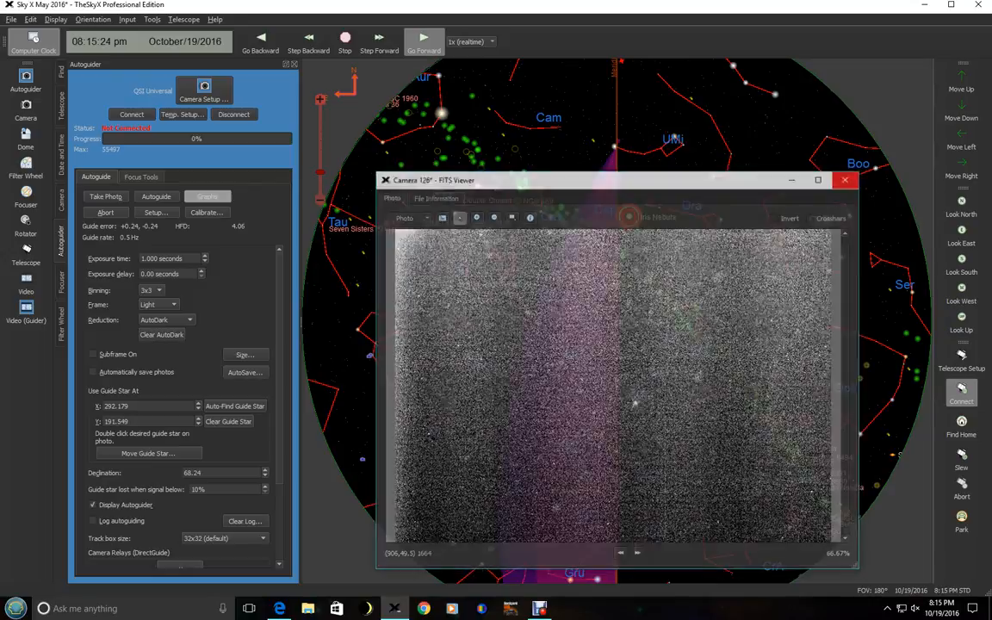
Close the FITS Viewer and take a new exposure with the guide camera
left_click(843, 181)
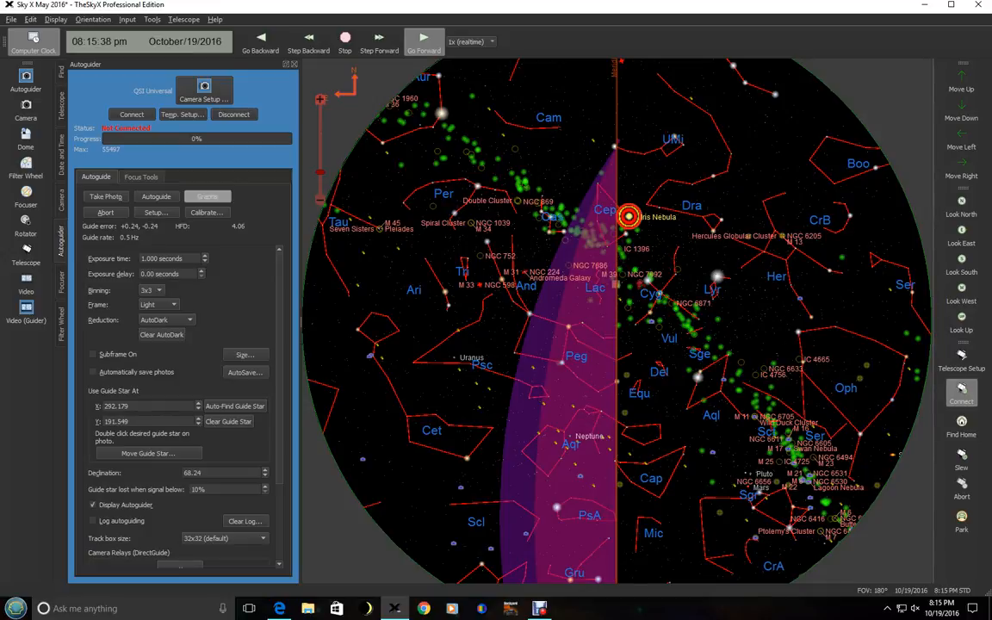
left_click(203, 98)
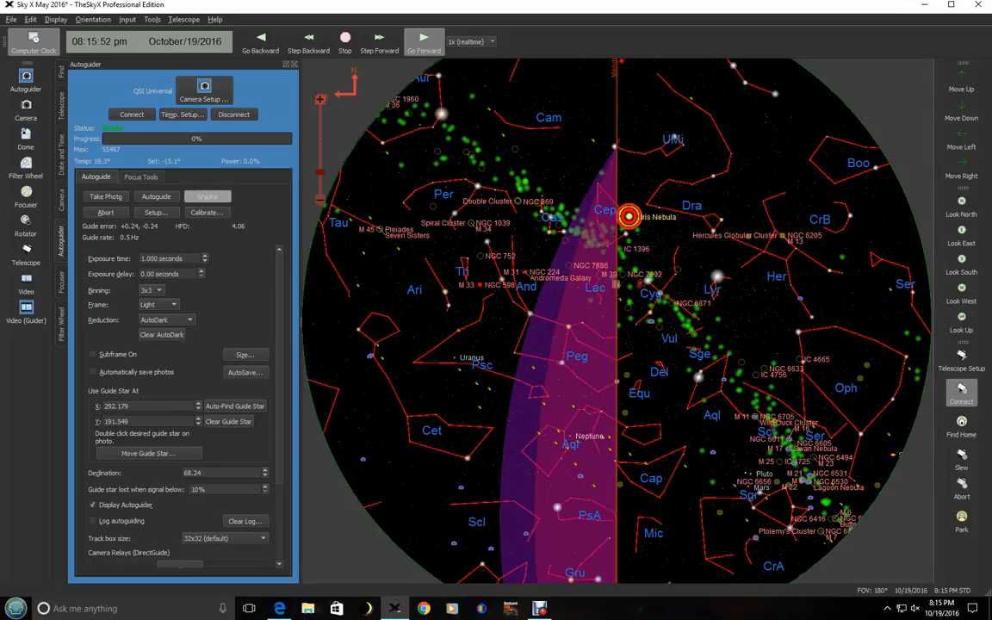
left_click(141, 176)
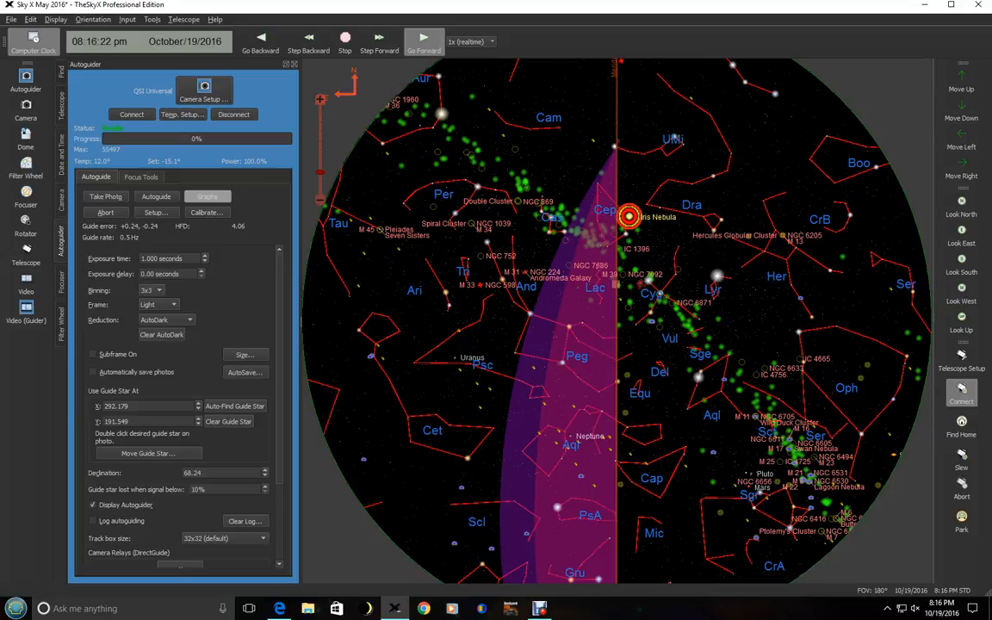
Auto-find a new guide star, set reduction to AutoDark, and start autoguiding
left_click(170, 289)
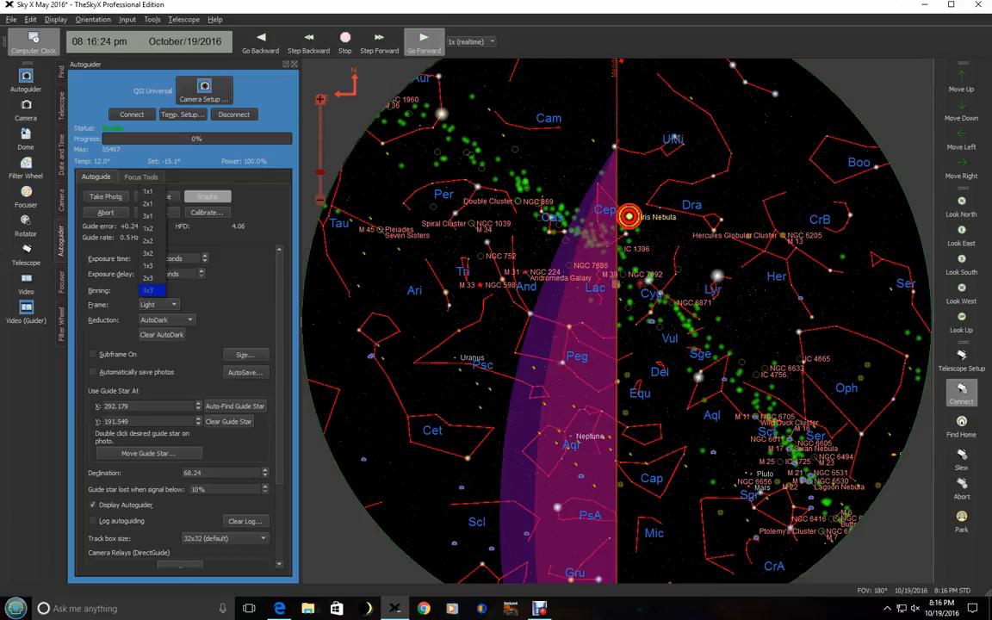
left_click(148, 289)
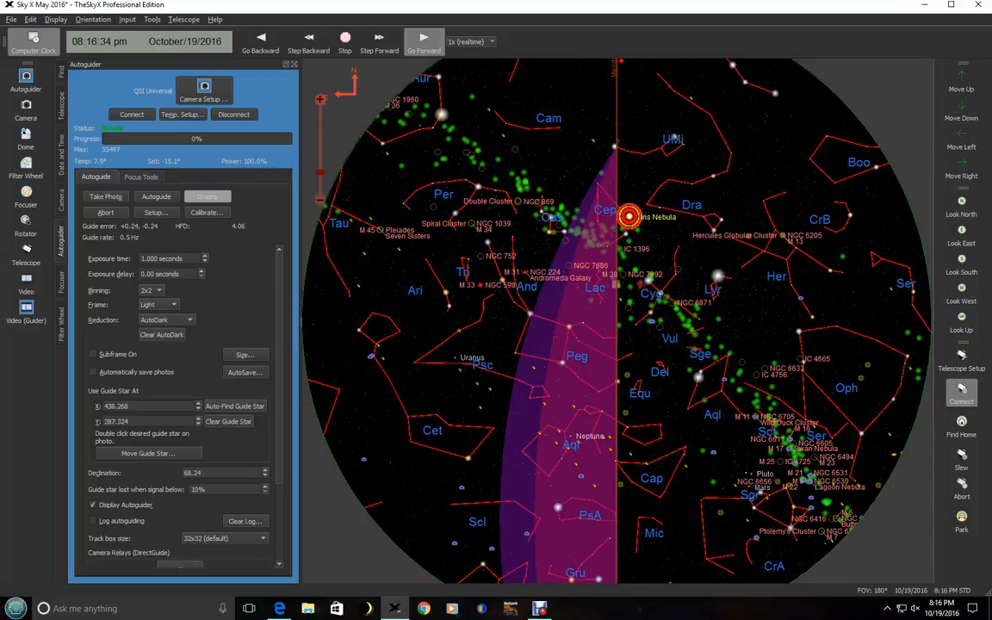
left_click(176, 319)
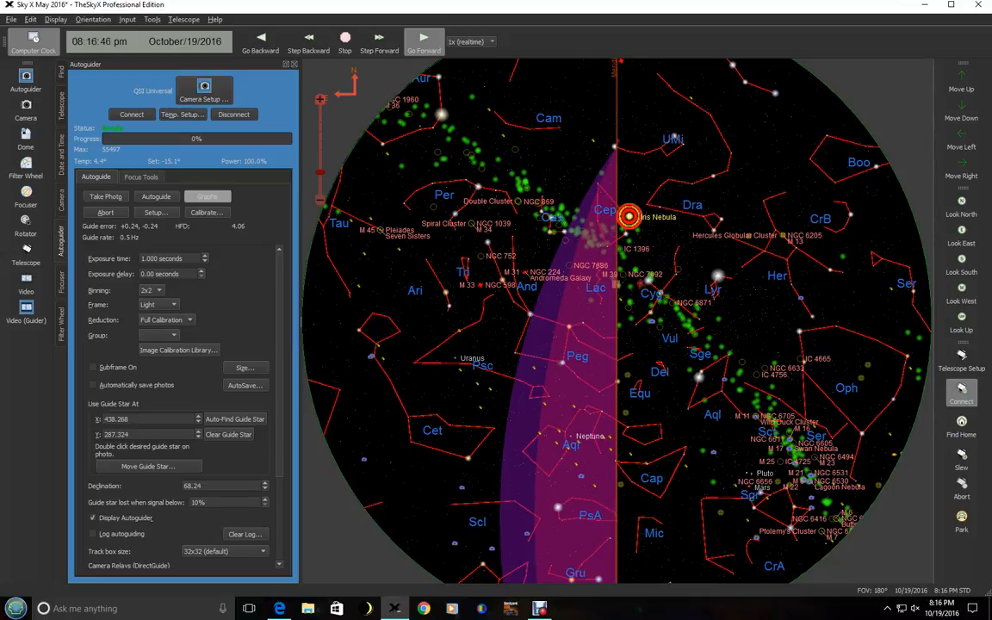
left_click(180, 349)
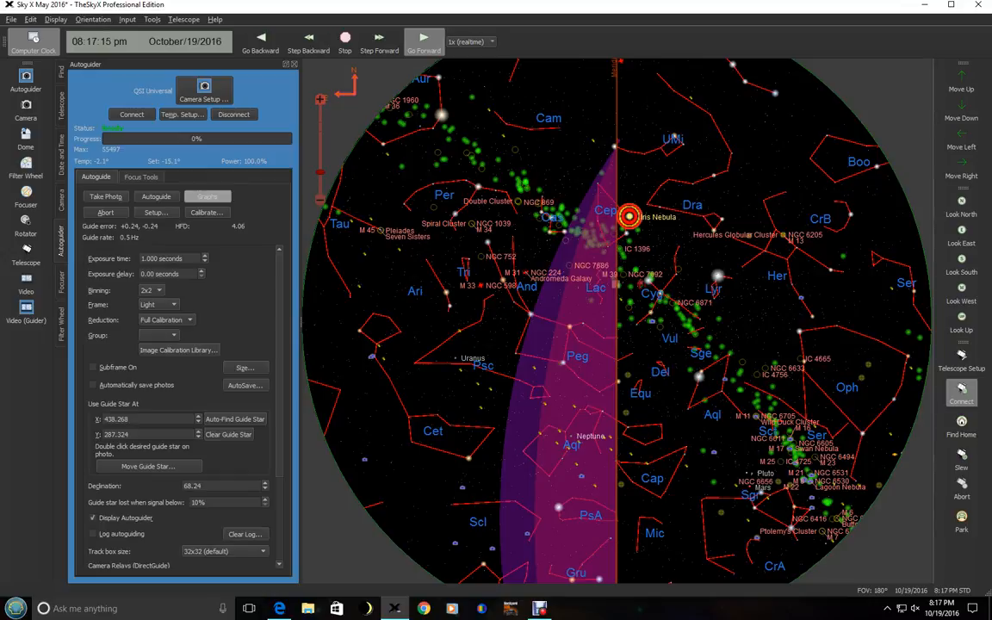
left_click(183, 319)
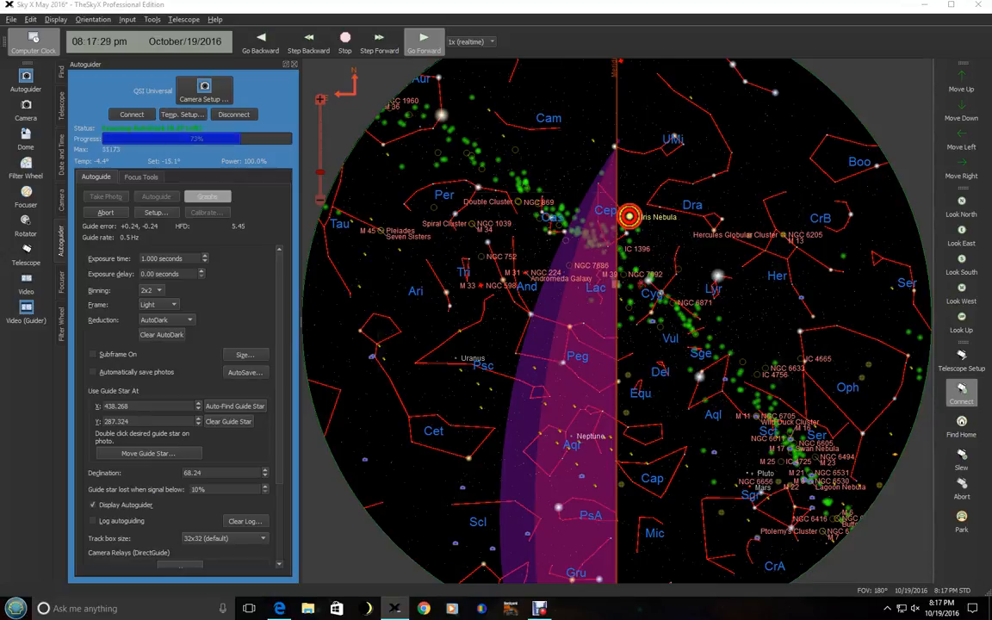
Show the guide star image and open Autoguide Setup's relay and aggressiveness settings
left_click(105, 196)
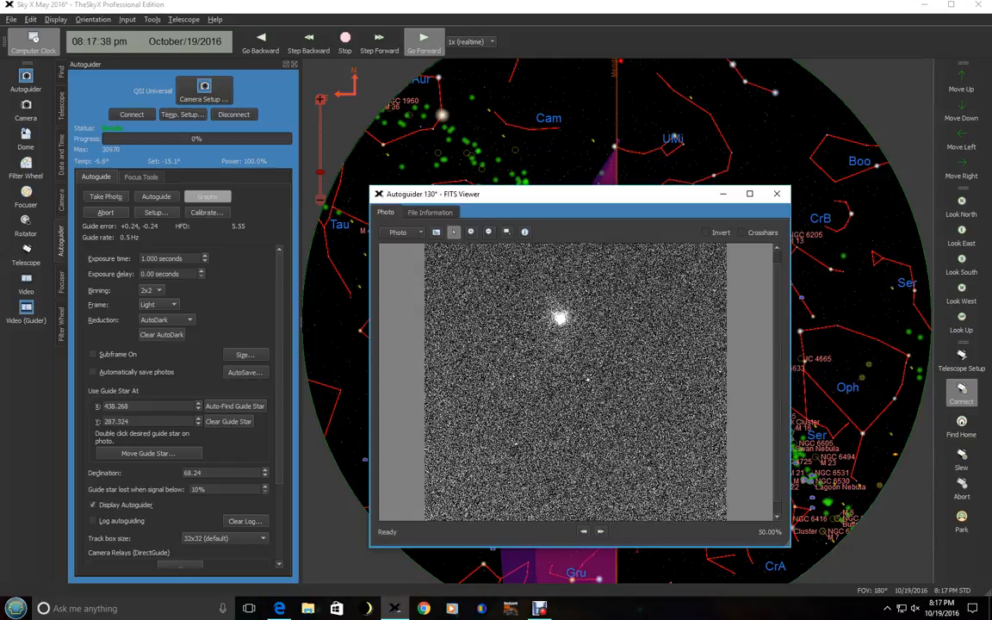
left_click(155, 214)
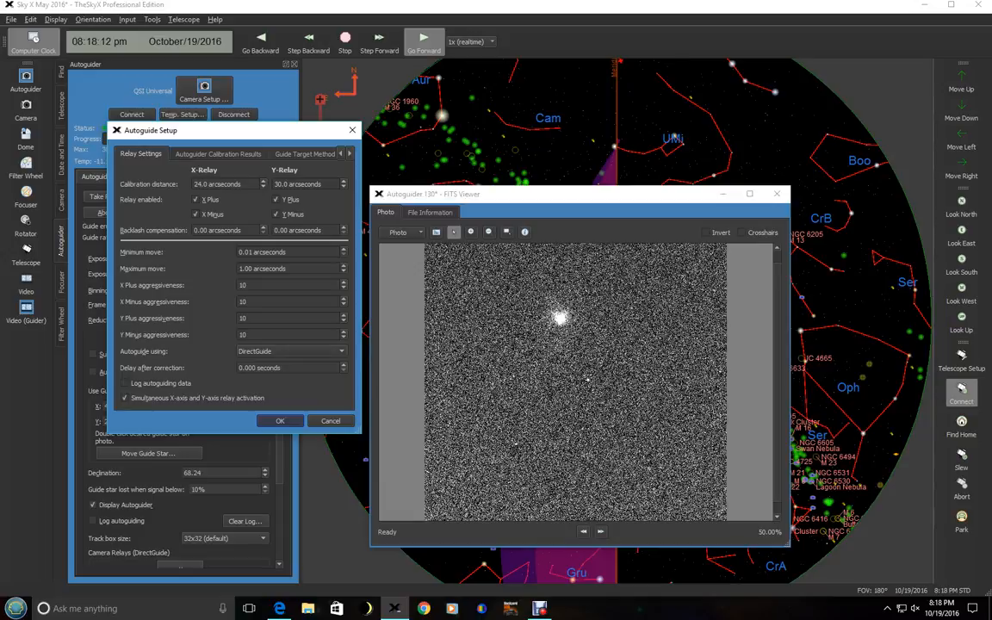
Check the calibration results, close Autoguide Setup, and open the Calibrate Autoguider options
left_click(216, 154)
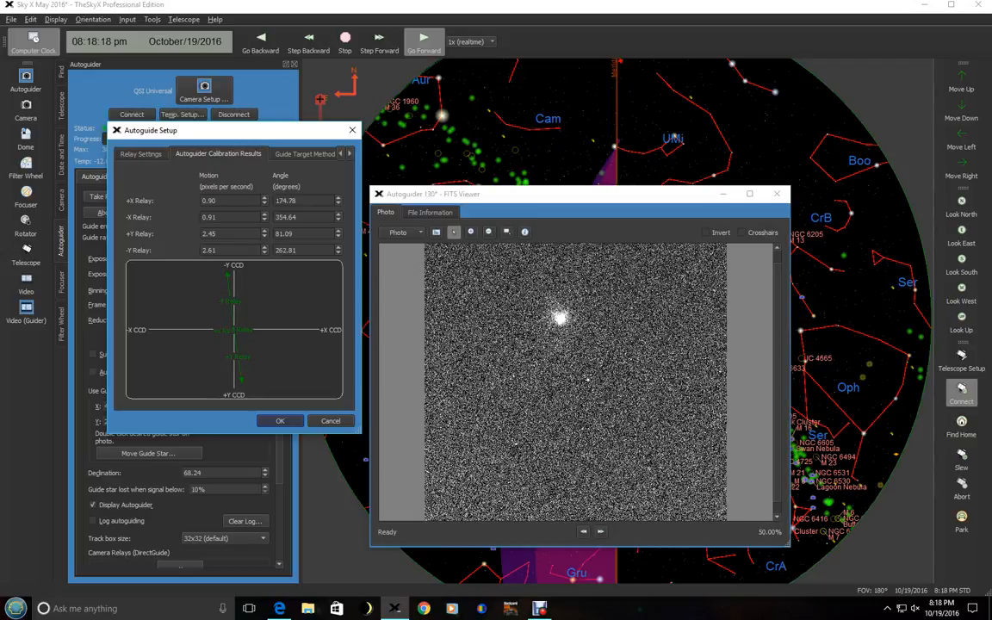
left_click(141, 153)
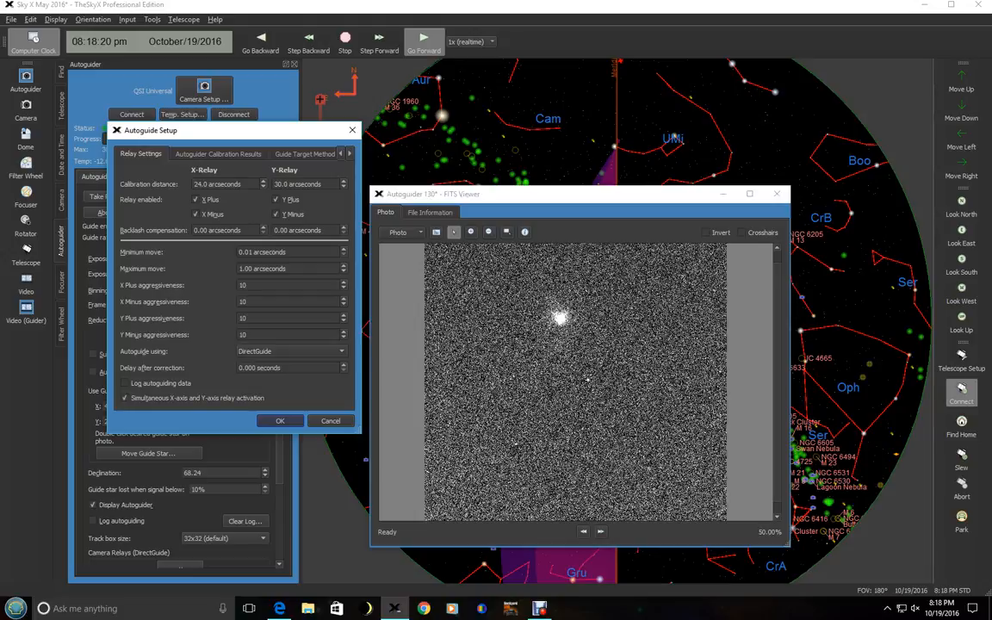
left_click(279, 420)
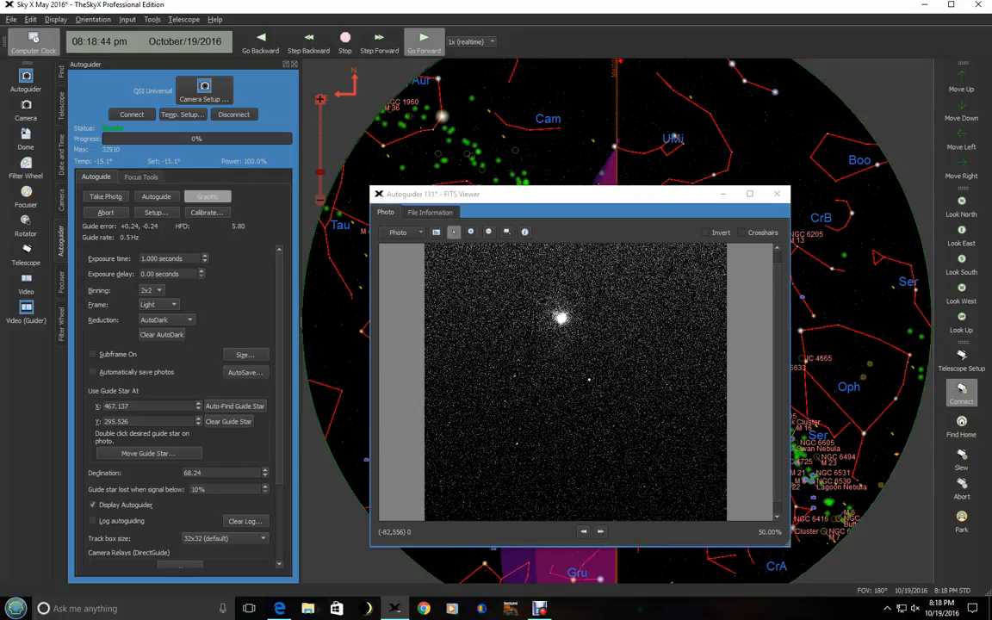
left_click(206, 214)
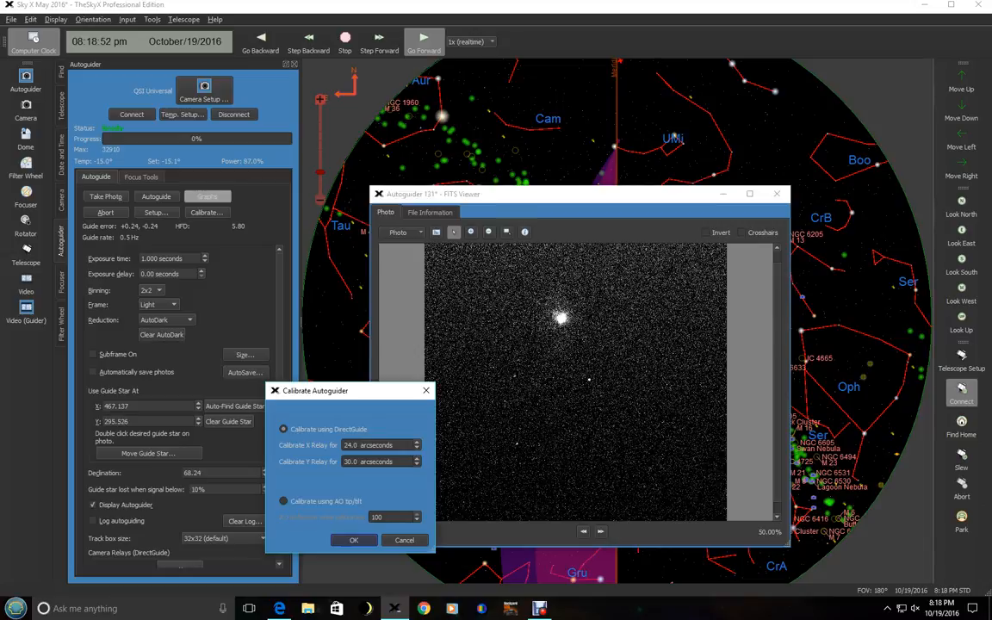
Run the autoguider calibration with the chosen options and wait for completion results
left_click(353, 541)
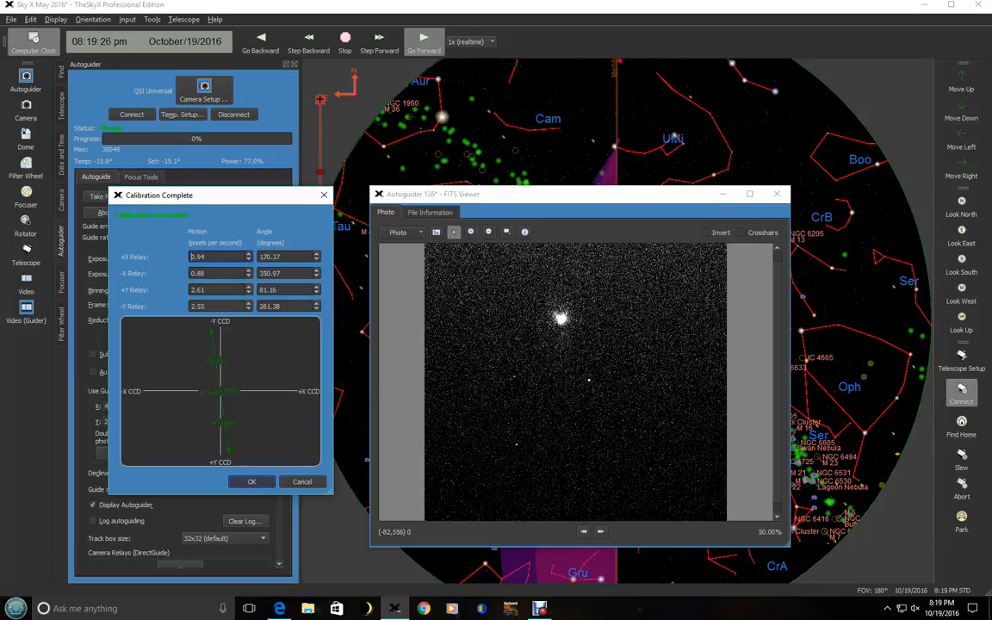
Accept the calibration results, start autoguiding, and return to the main camera's controls
left_click(251, 482)
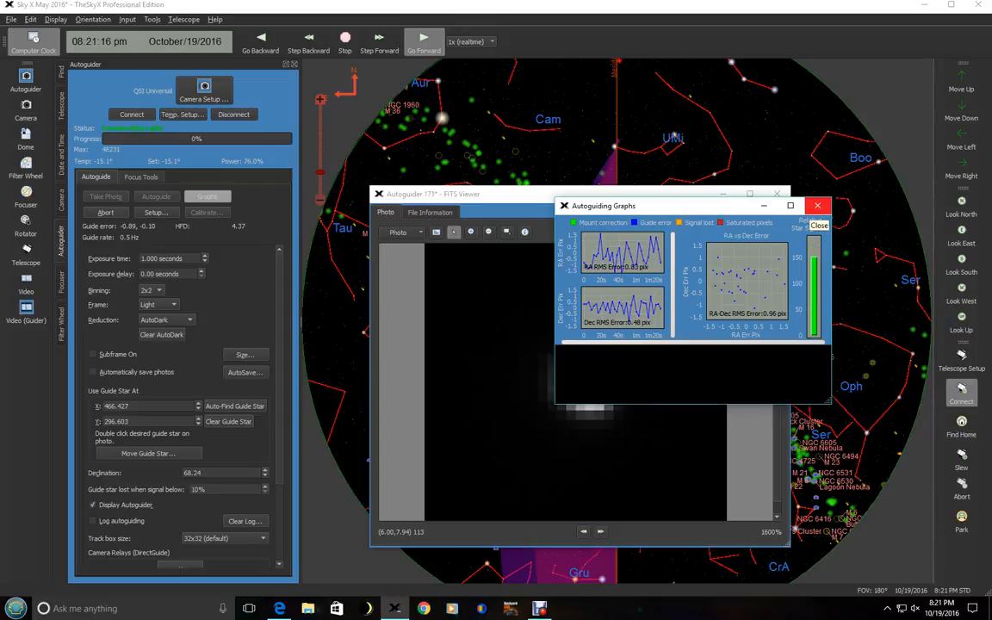
left_click(816, 205)
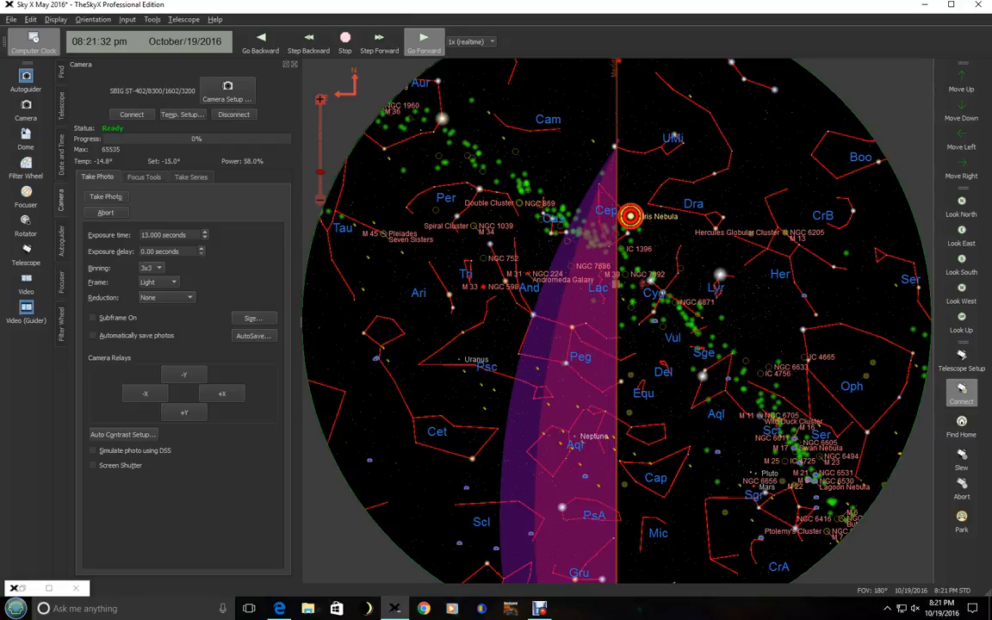
Bring up the main camera's AutoSave Setup and begin entering an NGC file name prefix
left_click(93, 334)
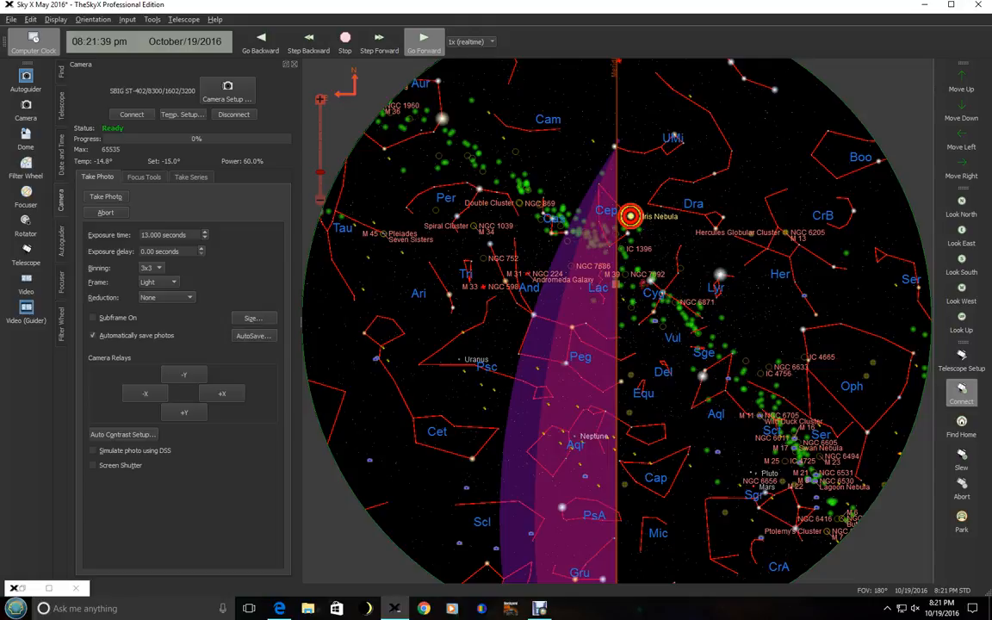
left_click(251, 335)
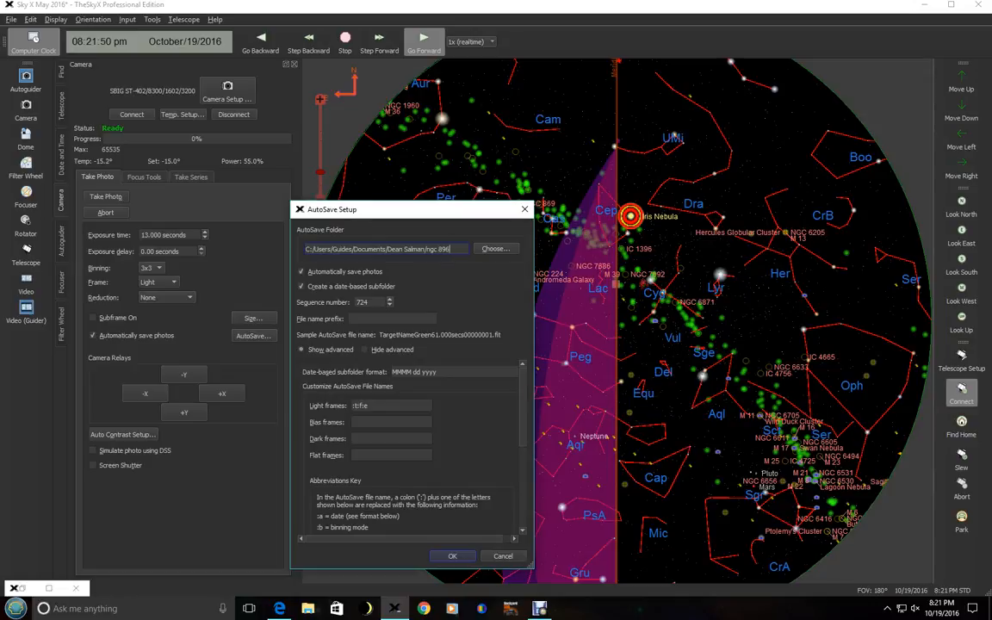
type("NGC 7823")
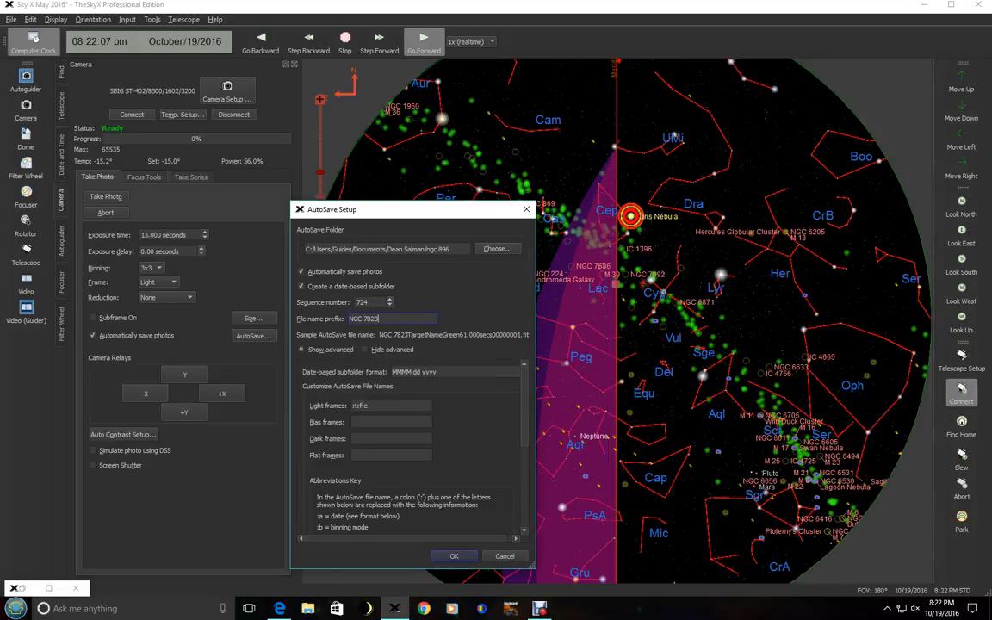
Save automatically with file name prefix NGC 7635 and confirm the autosave settings
left_click(454, 555)
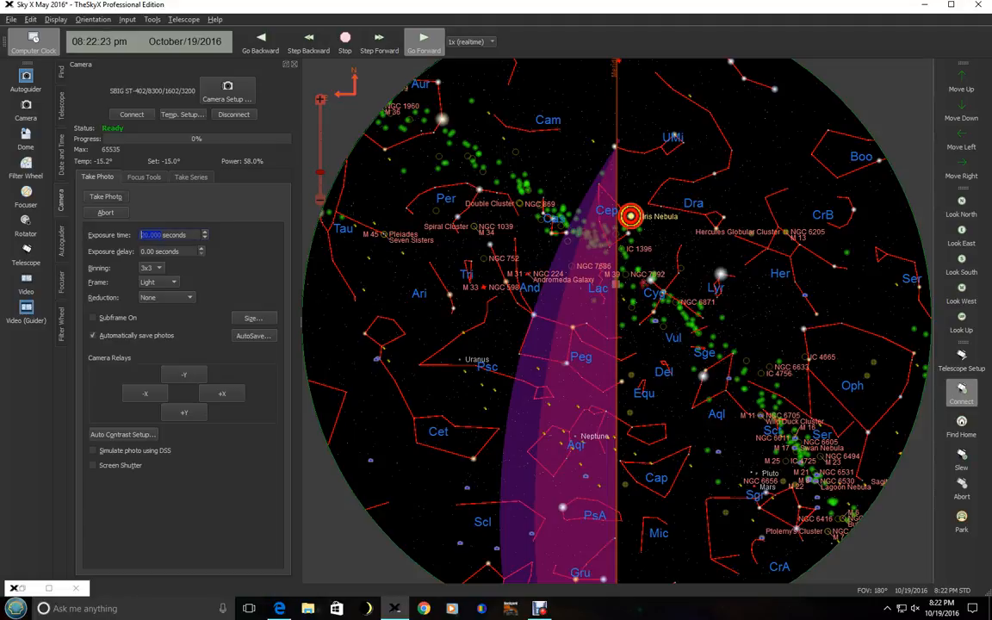
Change the main camera's single-photo exposure time to 20 seconds
left_click(105, 196)
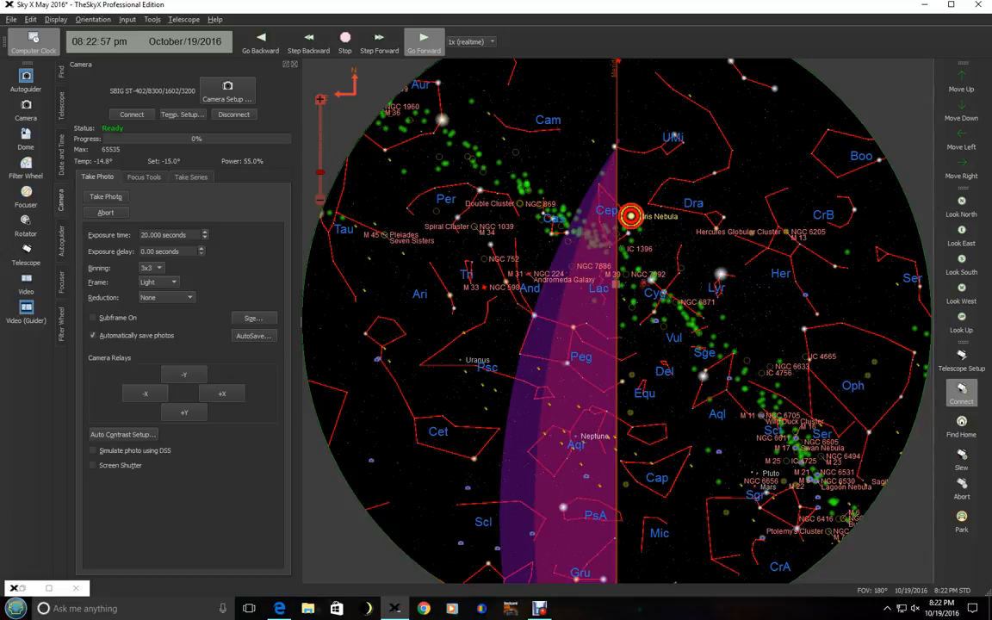
Configure a series of 120-second light frames at 1x1 binning repeated five times and start it
left_click(190, 175)
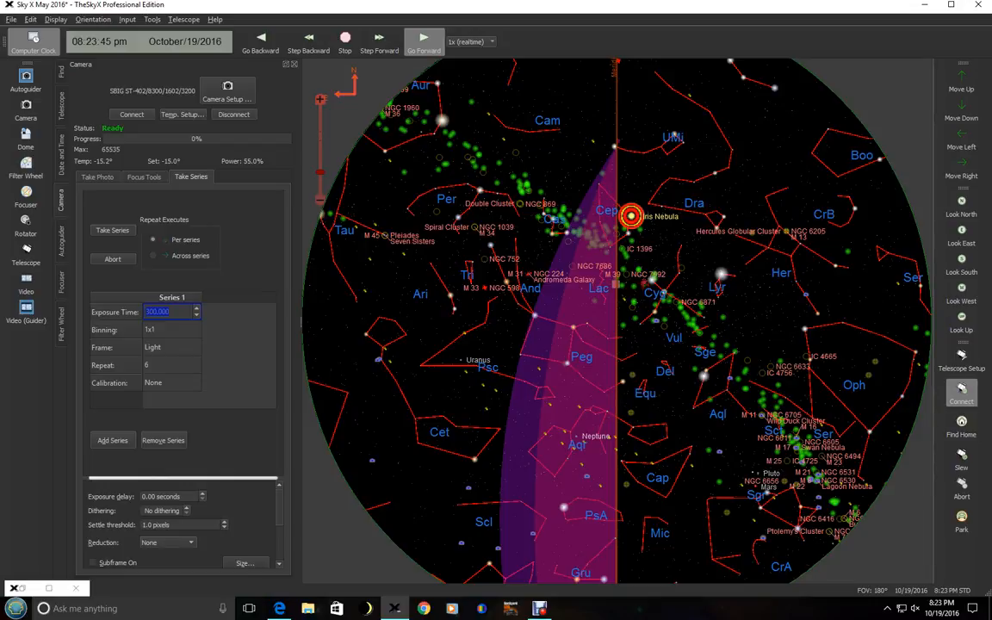
type("120")
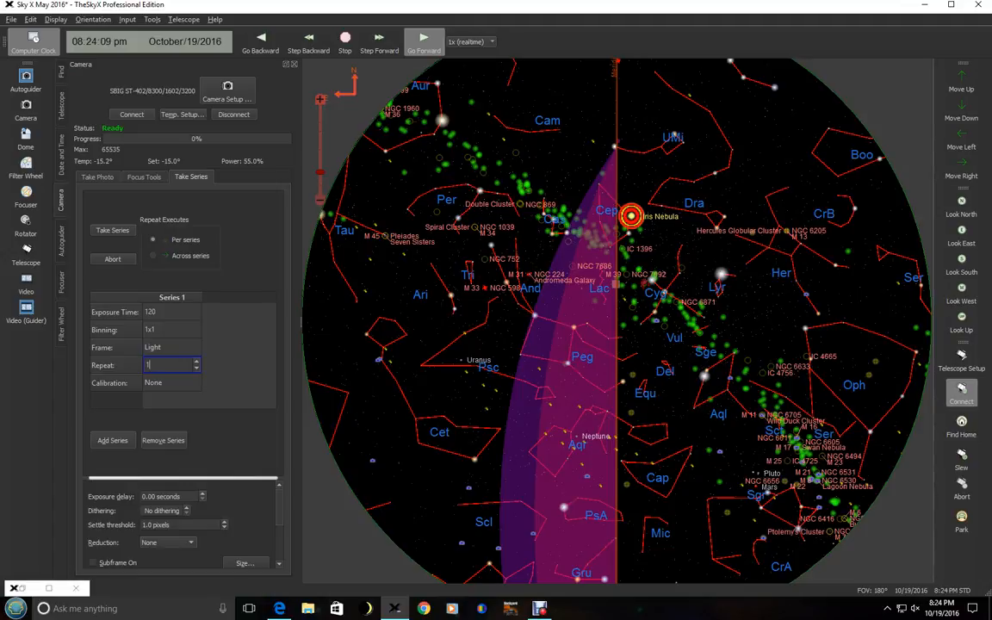
left_click(112, 440)
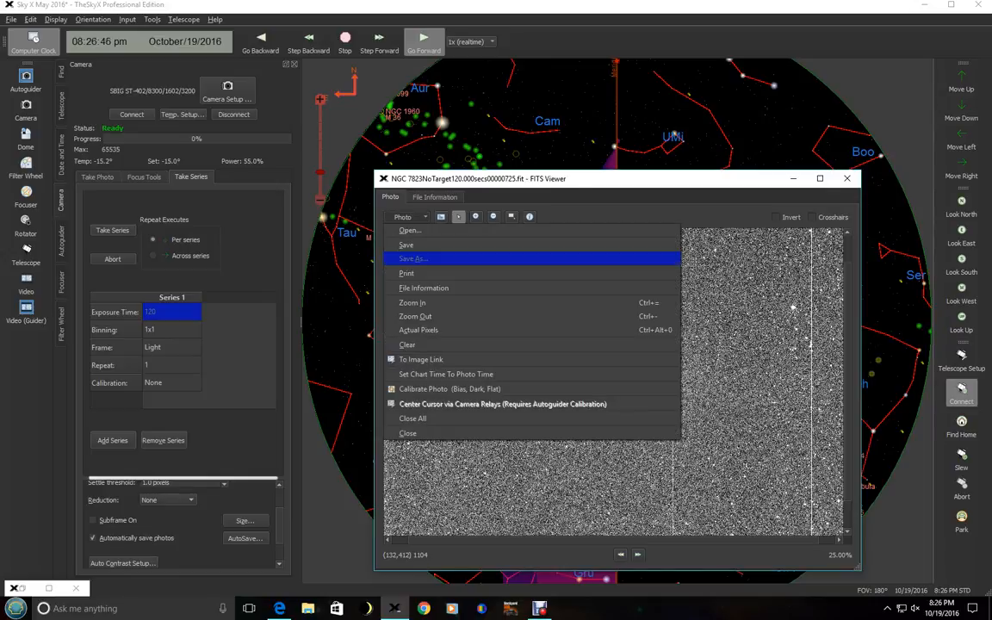
mouse_move(420, 360)
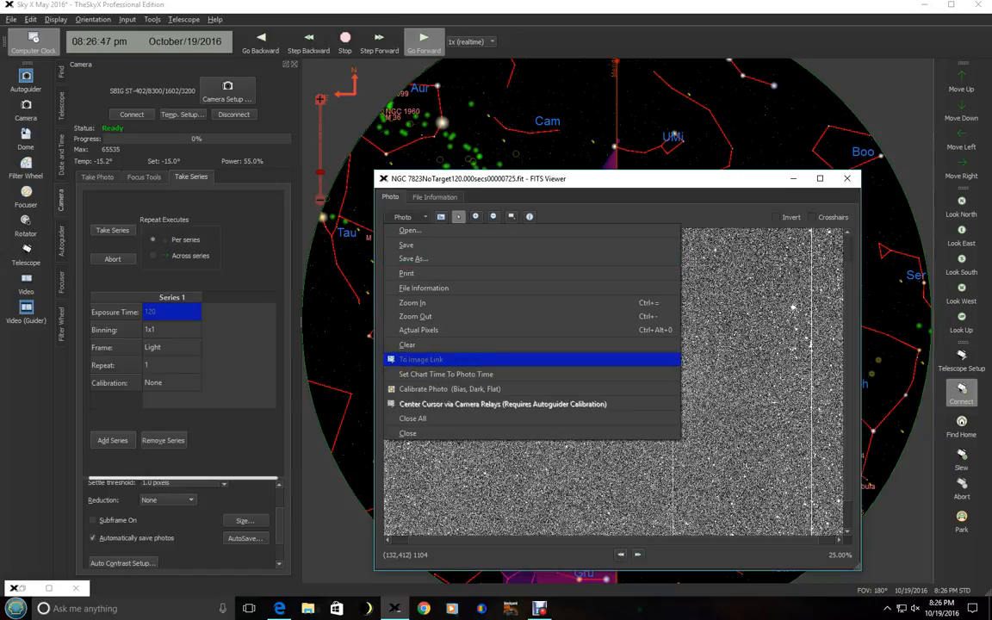